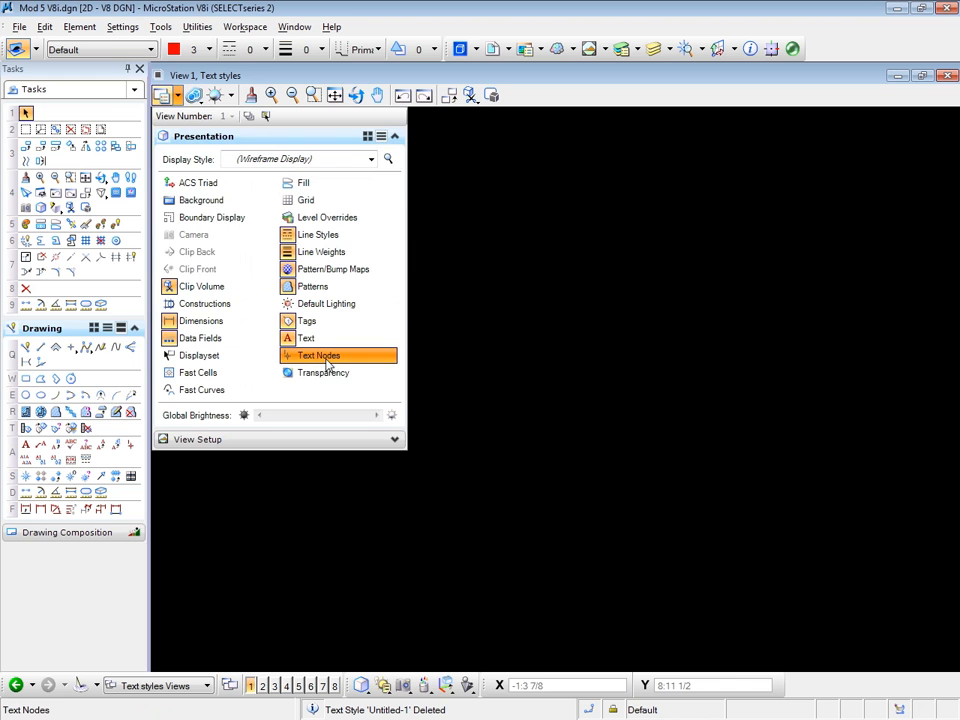
Toggle Text Nodes display in View 1's presentation attributes.
{"action": "left_click", "coordinate": [323, 372]}
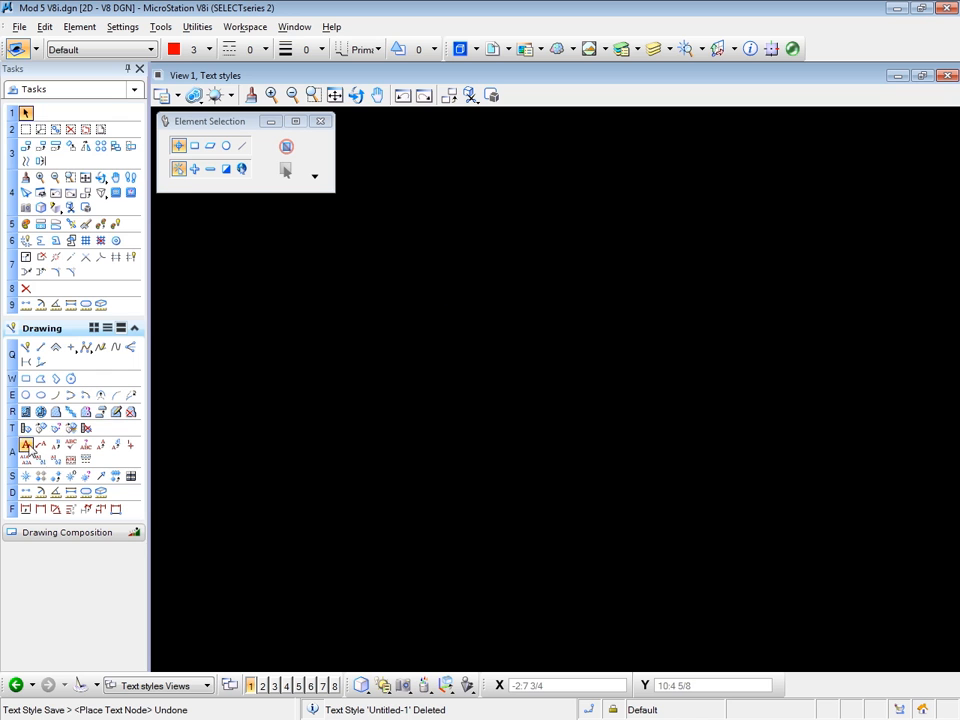
Place a text block with lines 'dfhjjkl', 'rudrktl' and '\dukturtu'.
{"action": "left_click", "coordinate": [25, 444]}
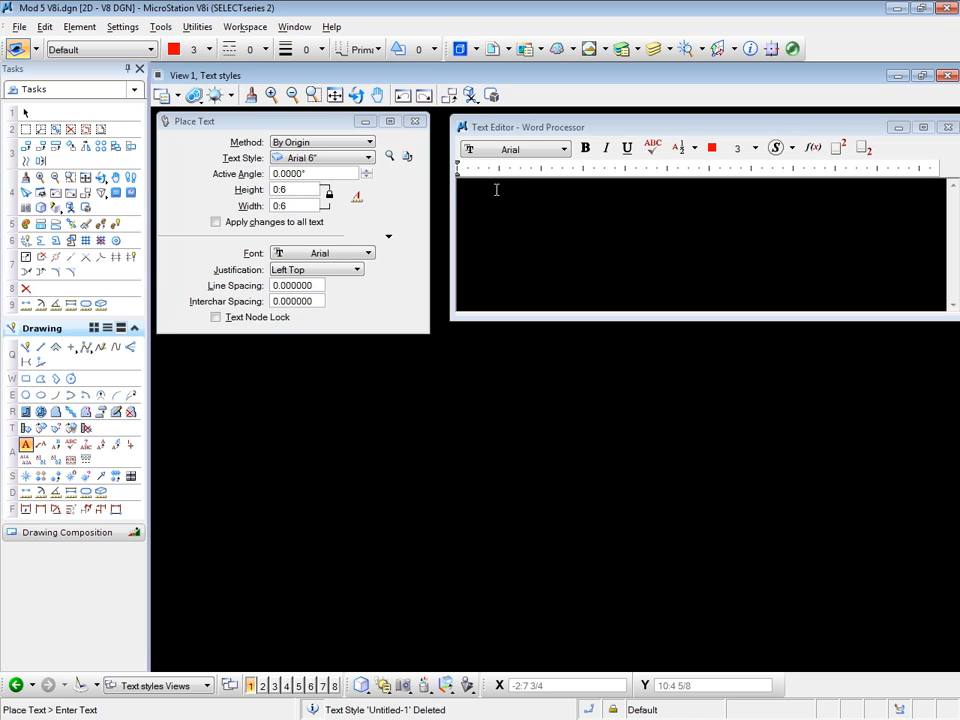
{"action": "type", "text": "dfhjjkl"}
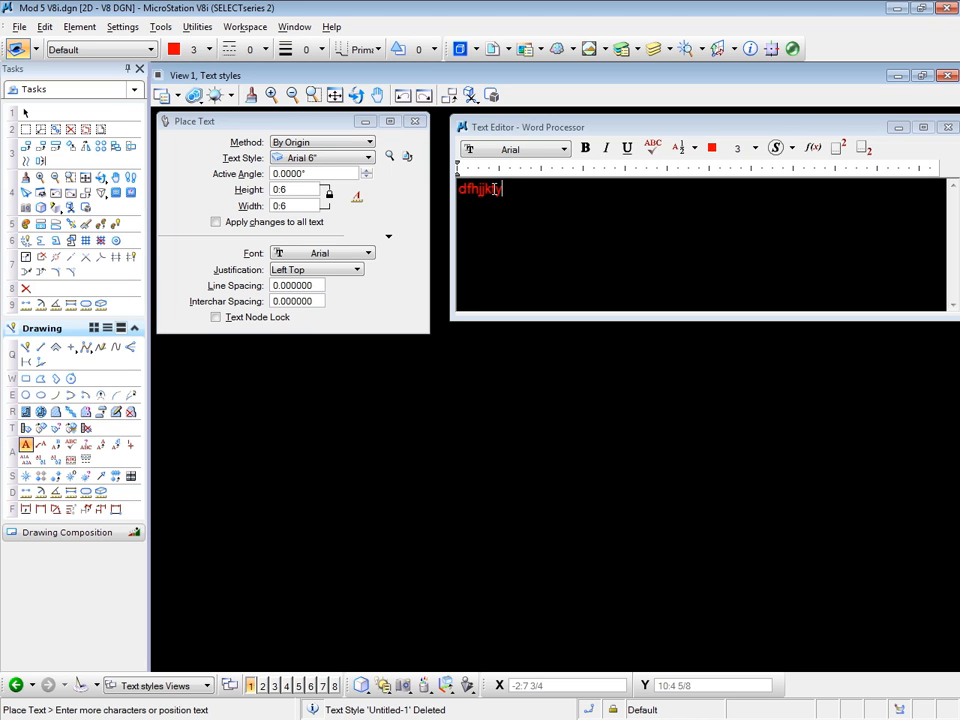
{"action": "type", "text": "rudrktl"}
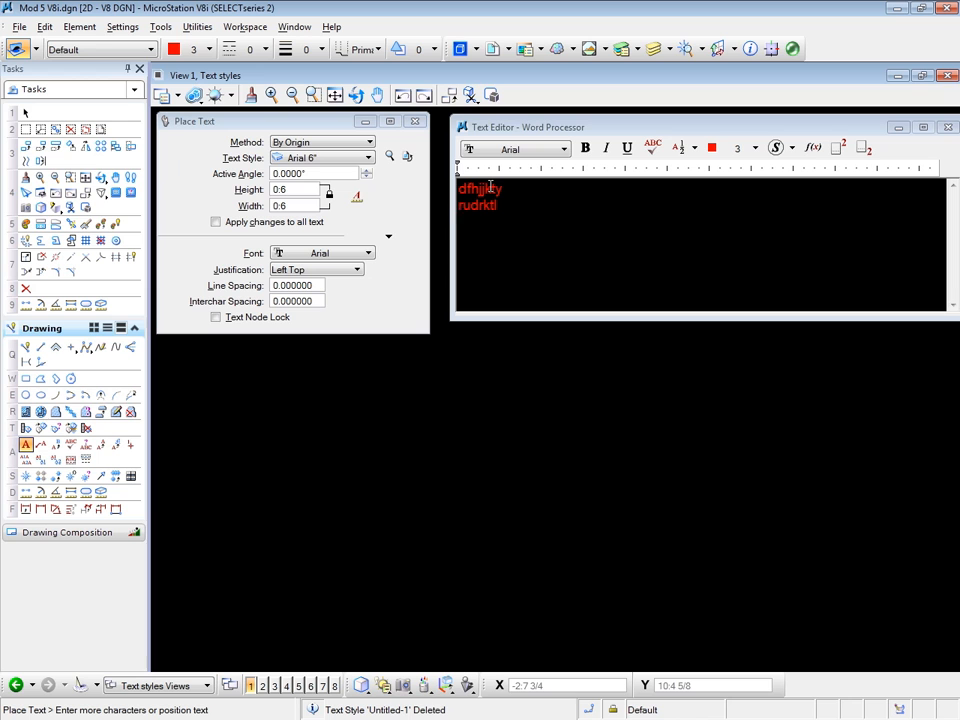
{"action": "type", "text": "\\dukturtu"}
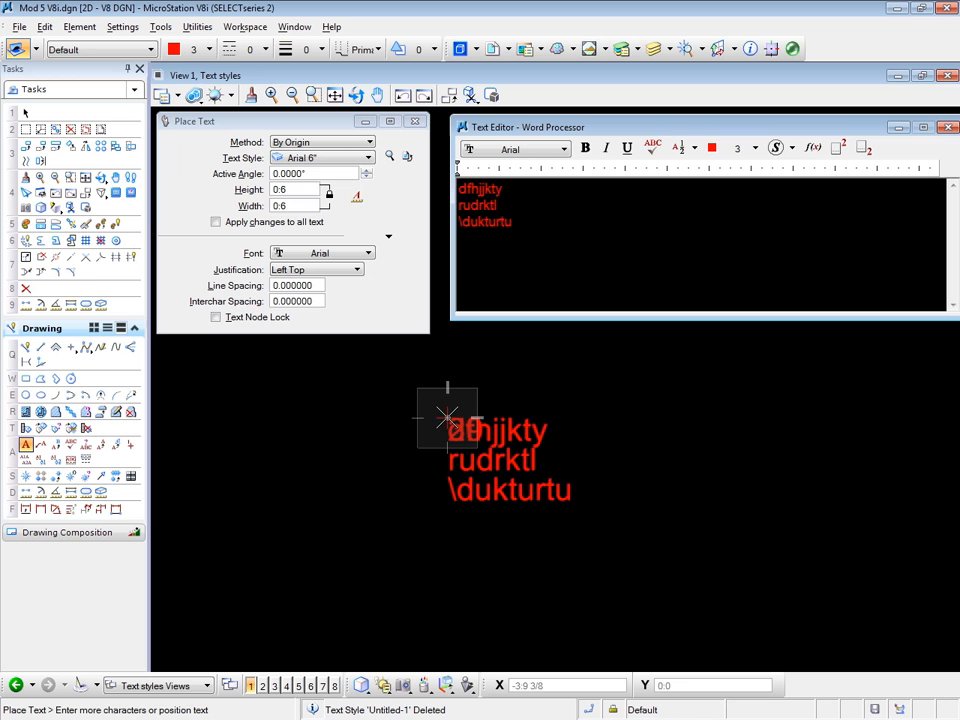
{"action": "mouse_move", "coordinate": [26, 114]}
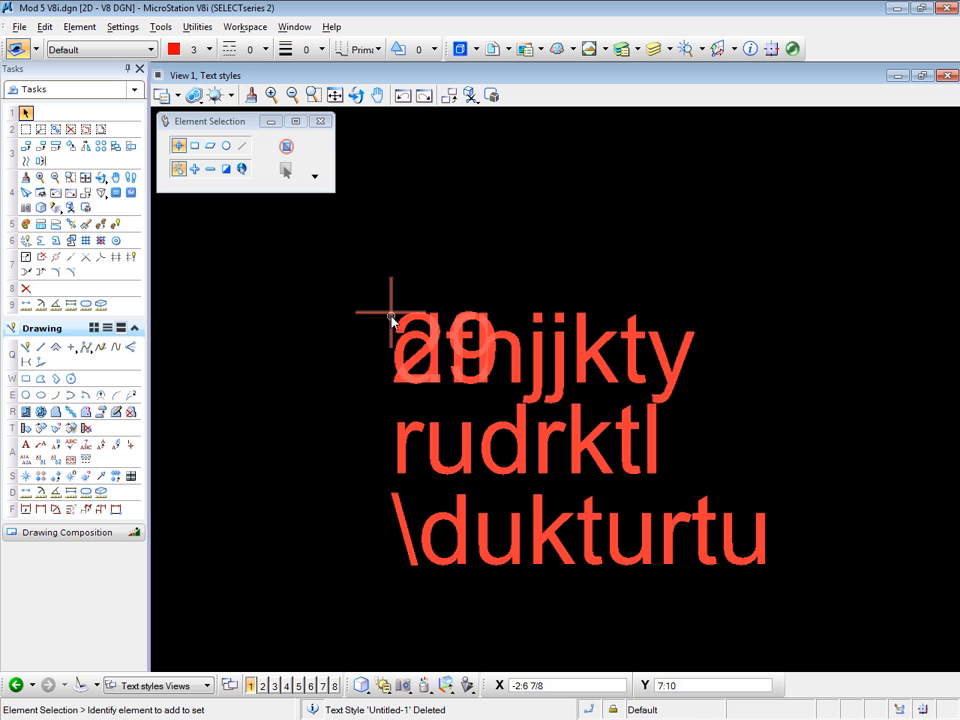
{"action": "mouse_move", "coordinate": [388, 312]}
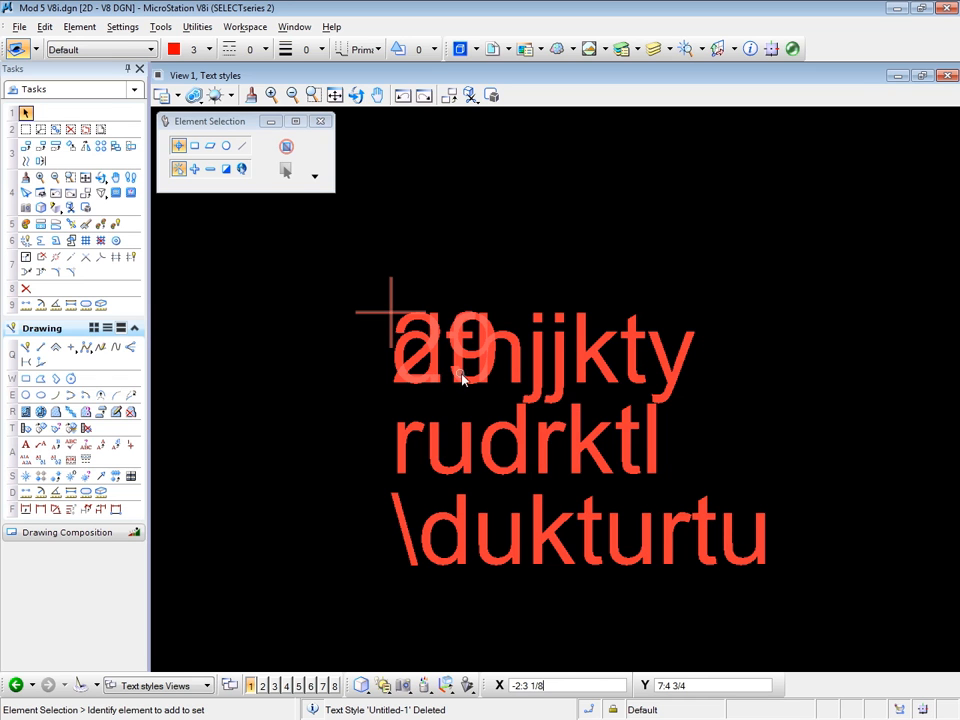
{"action": "mouse_move", "coordinate": [483, 350]}
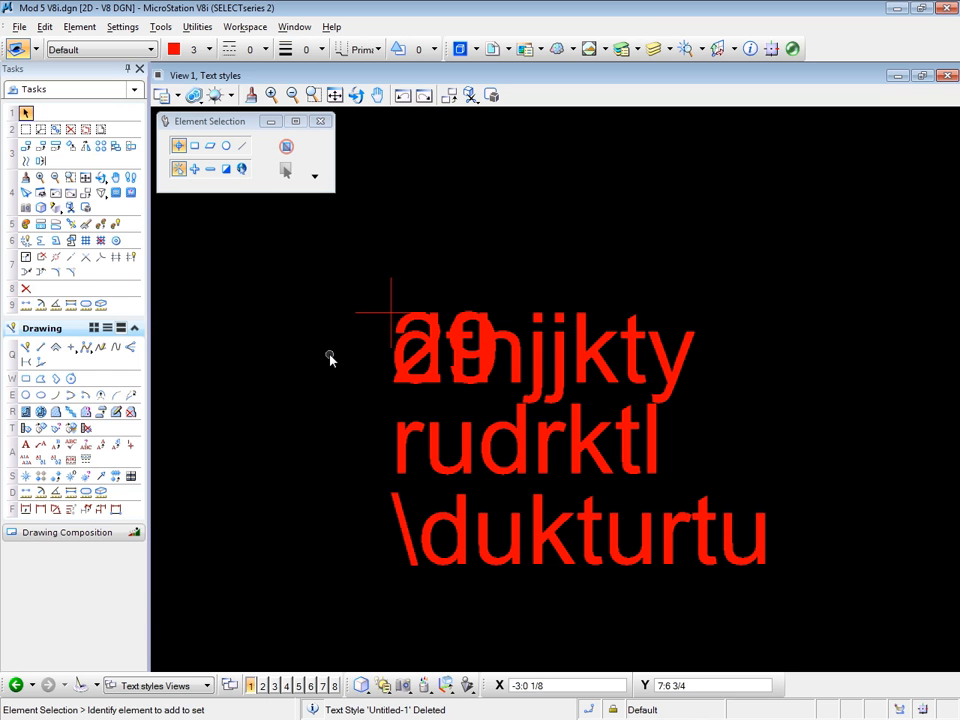
Undo the placed three-line text block with Ctrl+Z.
{"action": "key", "text": "ctrl+z"}
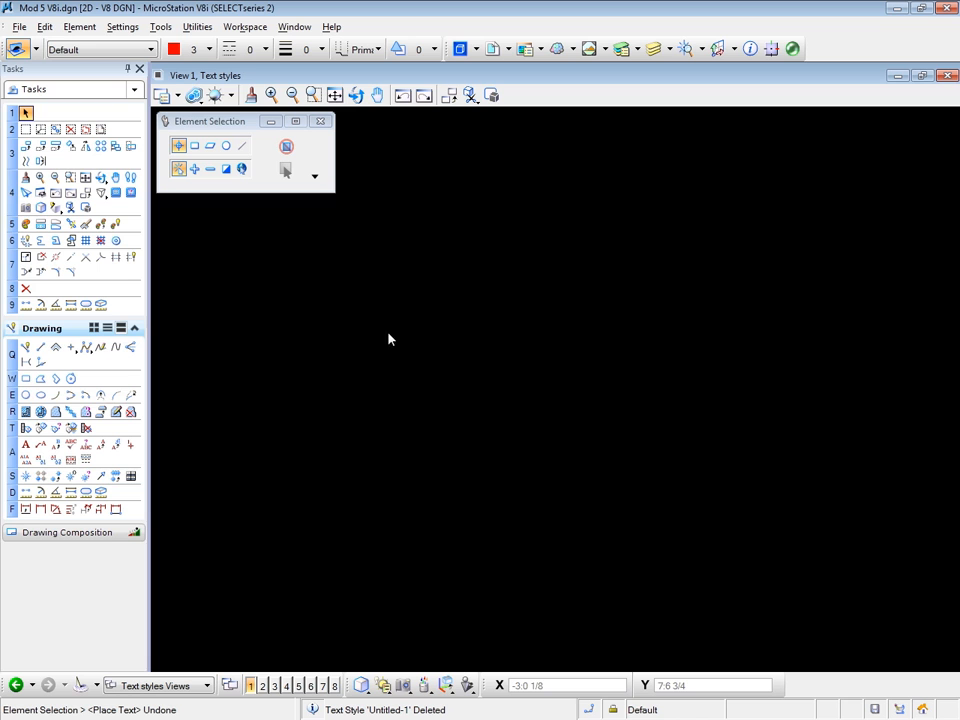
{"action": "mouse_move", "coordinate": [353, 324]}
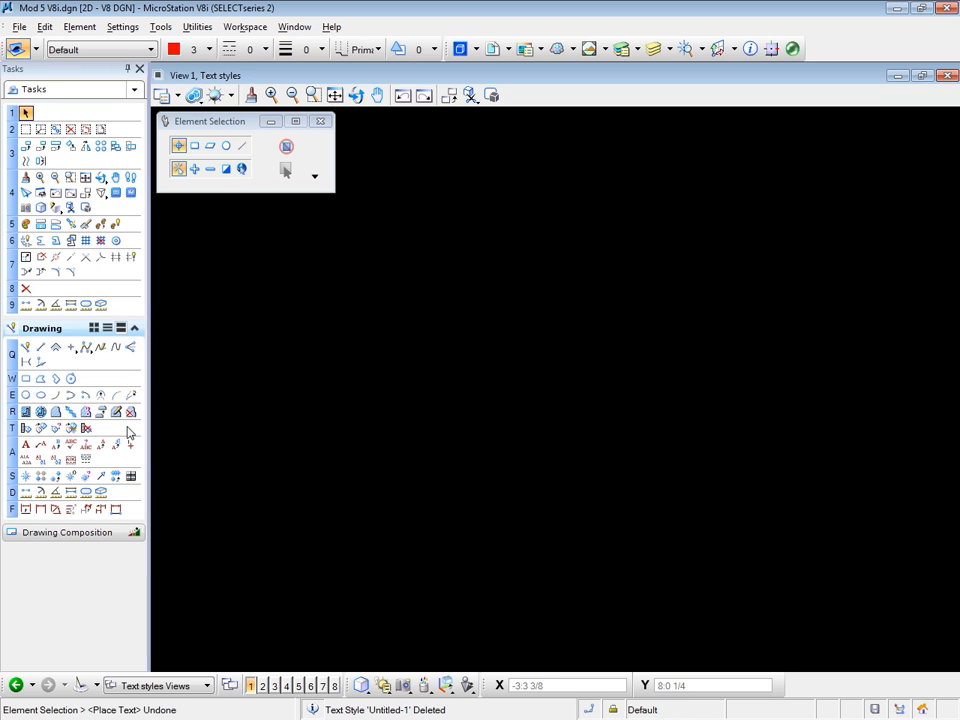
{"action": "mouse_move", "coordinate": [130, 445]}
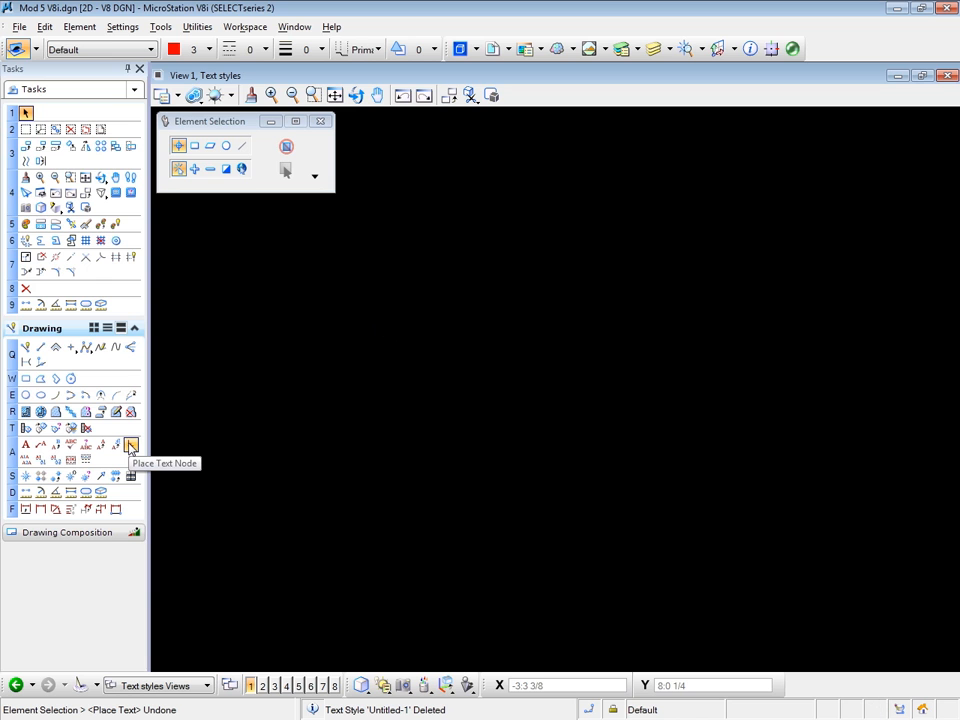
Activate Place Text Node to lay empty nodes 30–32 down the left side.
{"action": "left_click", "coordinate": [130, 445]}
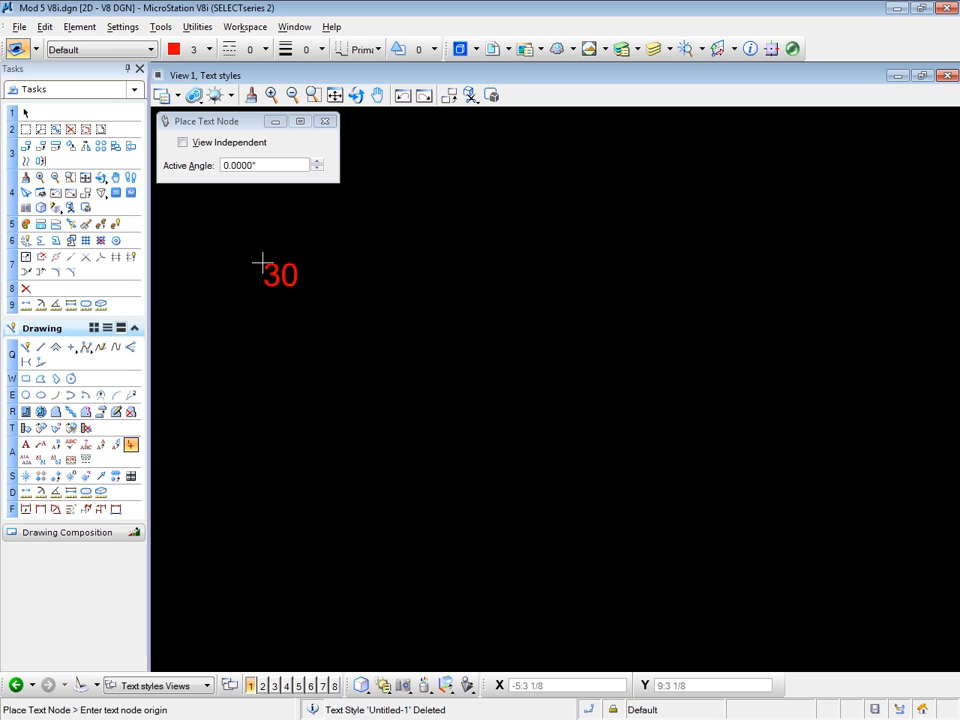
{"action": "mouse_move", "coordinate": [263, 331]}
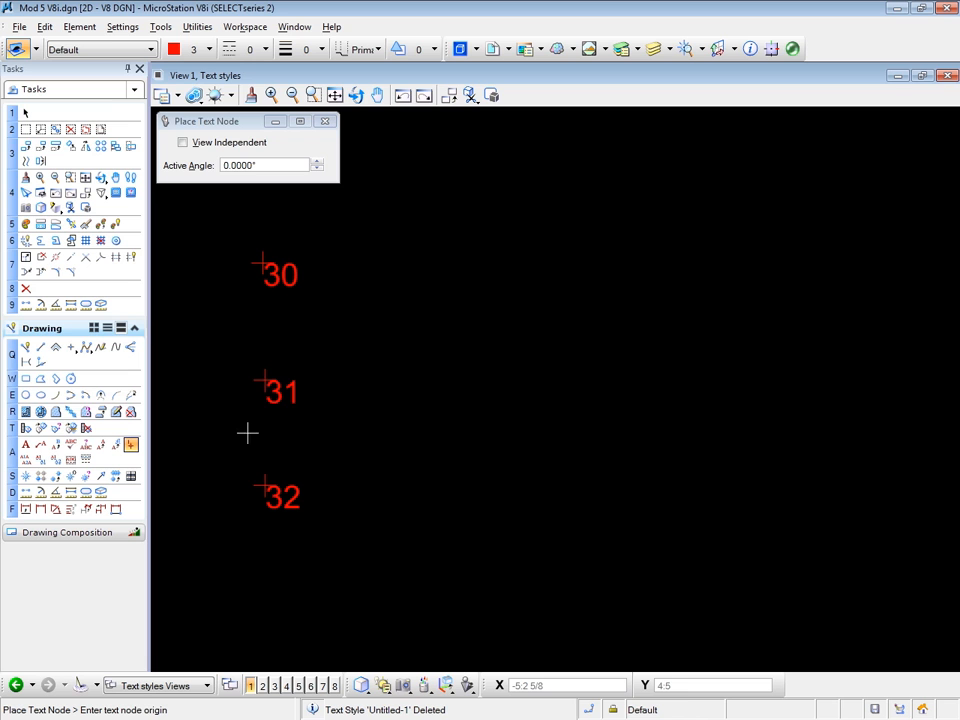
{"action": "mouse_move", "coordinate": [240, 413]}
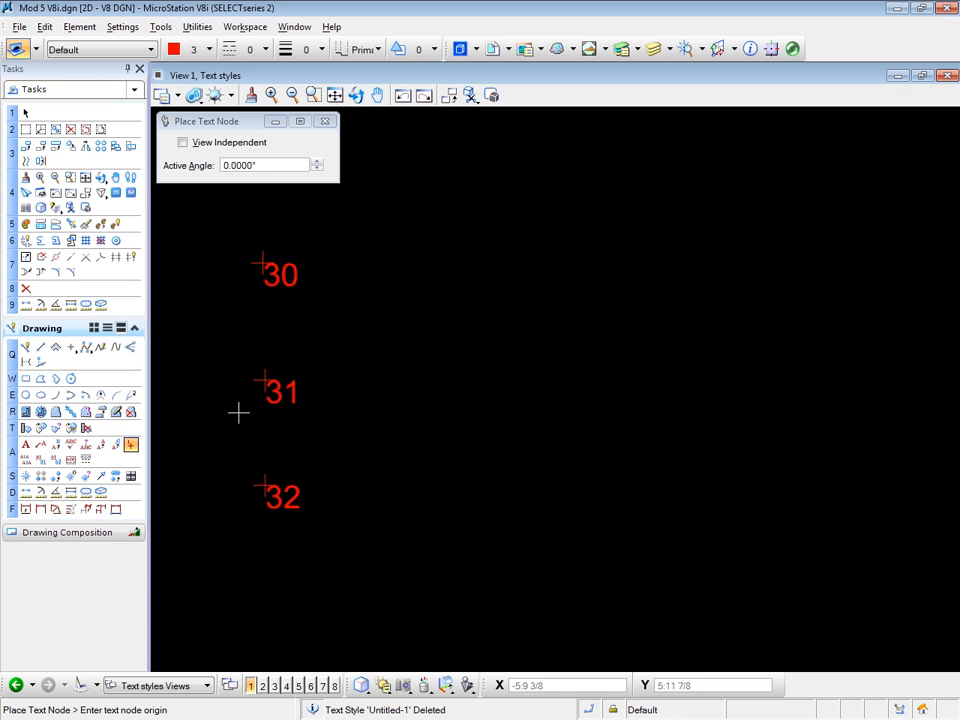
Select the Arch 12" style in the Text Styles dialog and close it.
{"action": "left_click", "coordinate": [79, 26]}
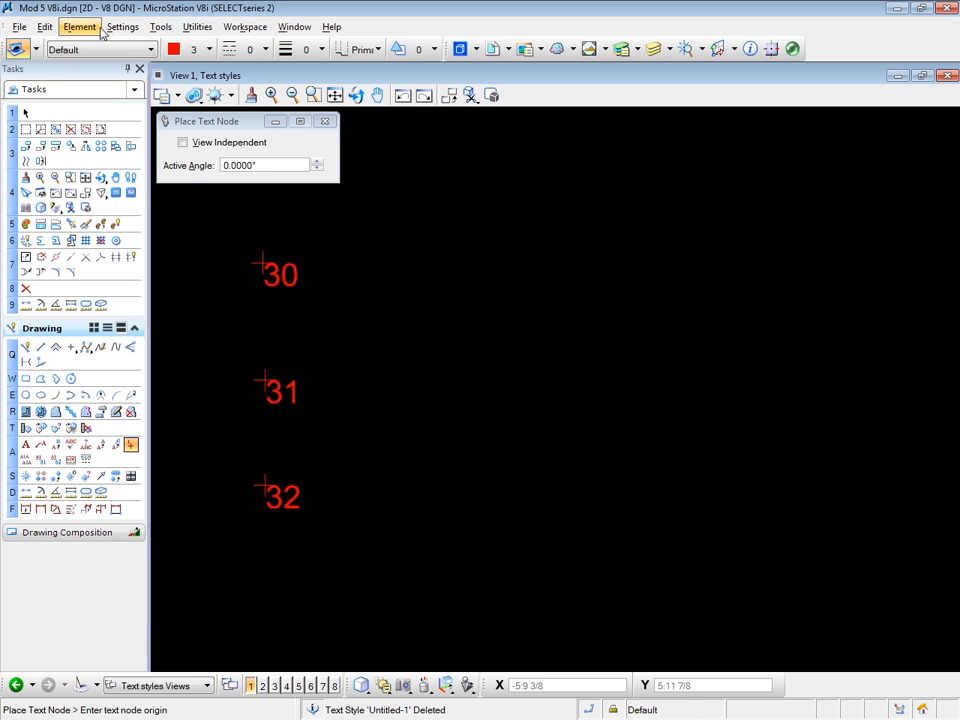
{"action": "left_click", "coordinate": [80, 26]}
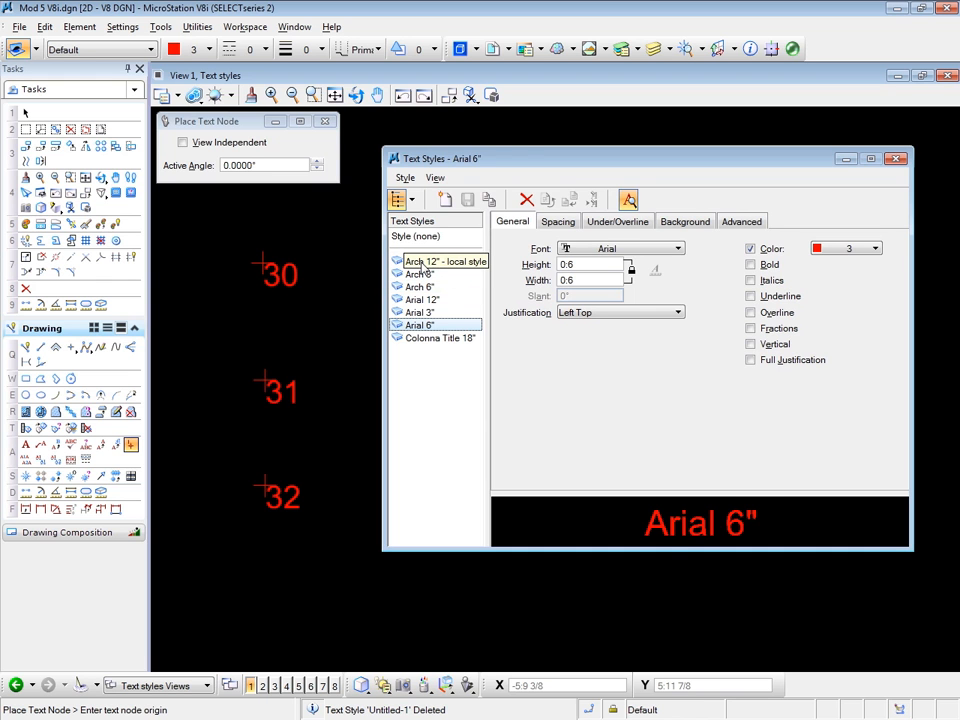
{"action": "left_click", "coordinate": [437, 261]}
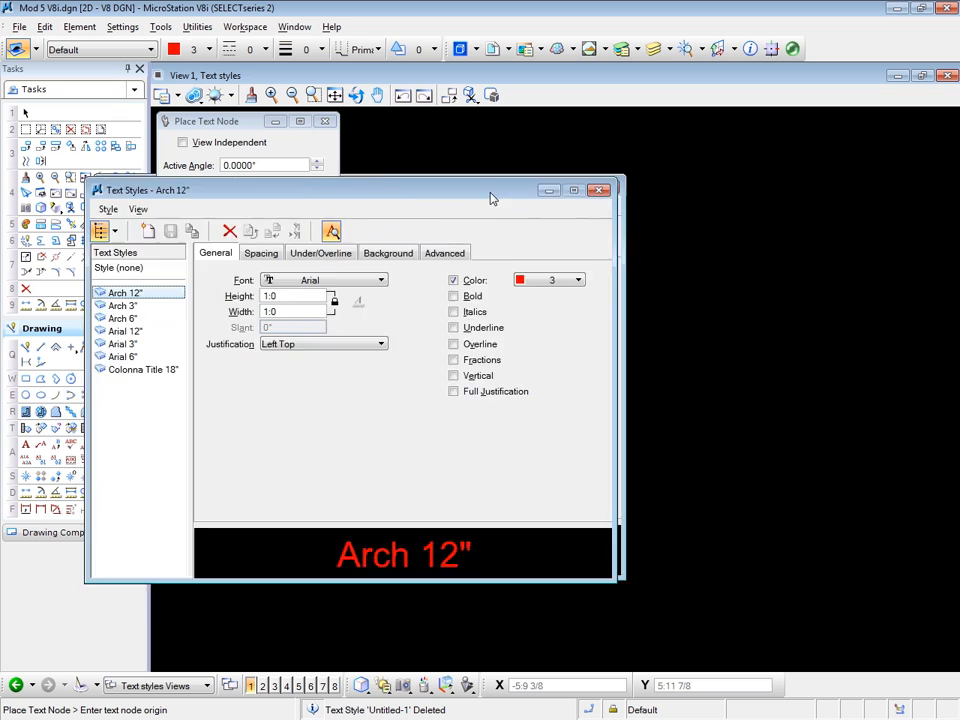
{"action": "left_click", "coordinate": [600, 190]}
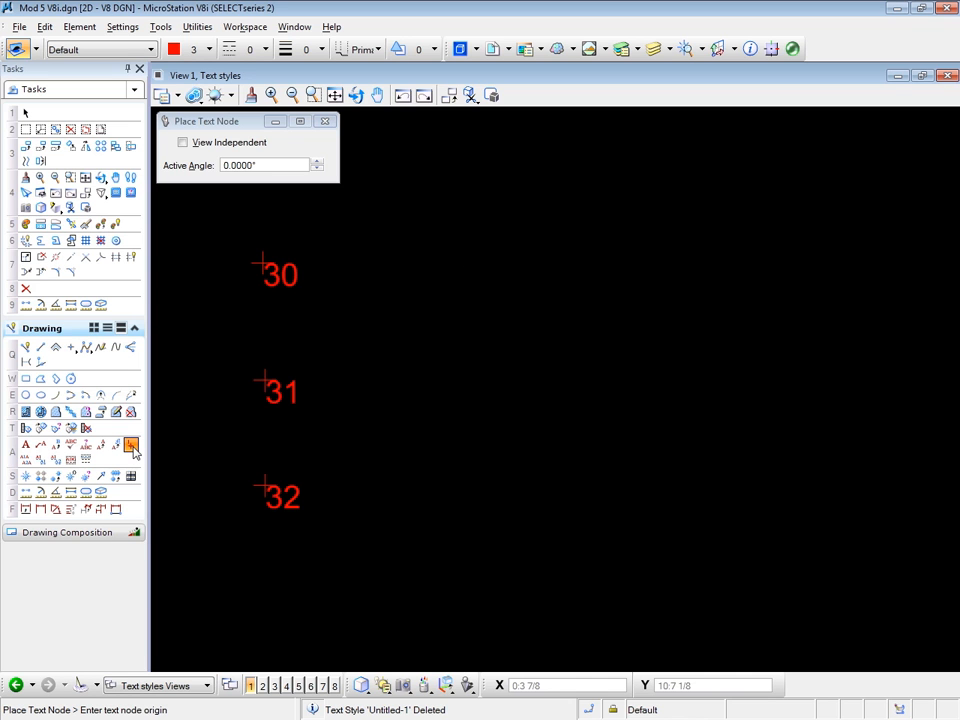
Place large text nodes 33, 34 and 35 stacked in a right-hand column.
{"action": "left_click", "coordinate": [583, 287]}
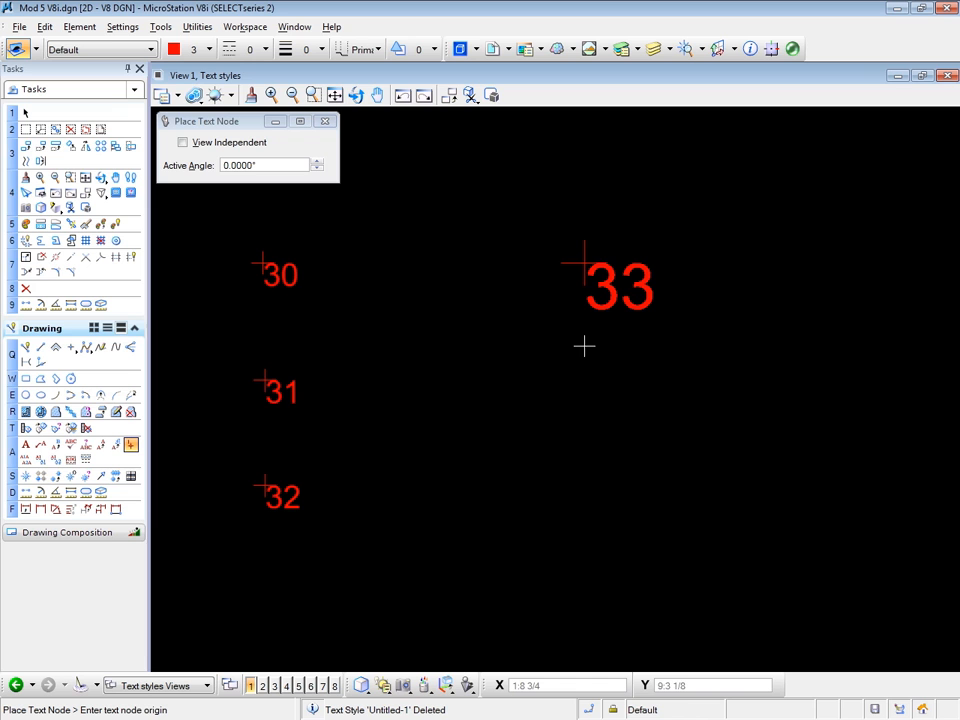
{"action": "left_click", "coordinate": [585, 390]}
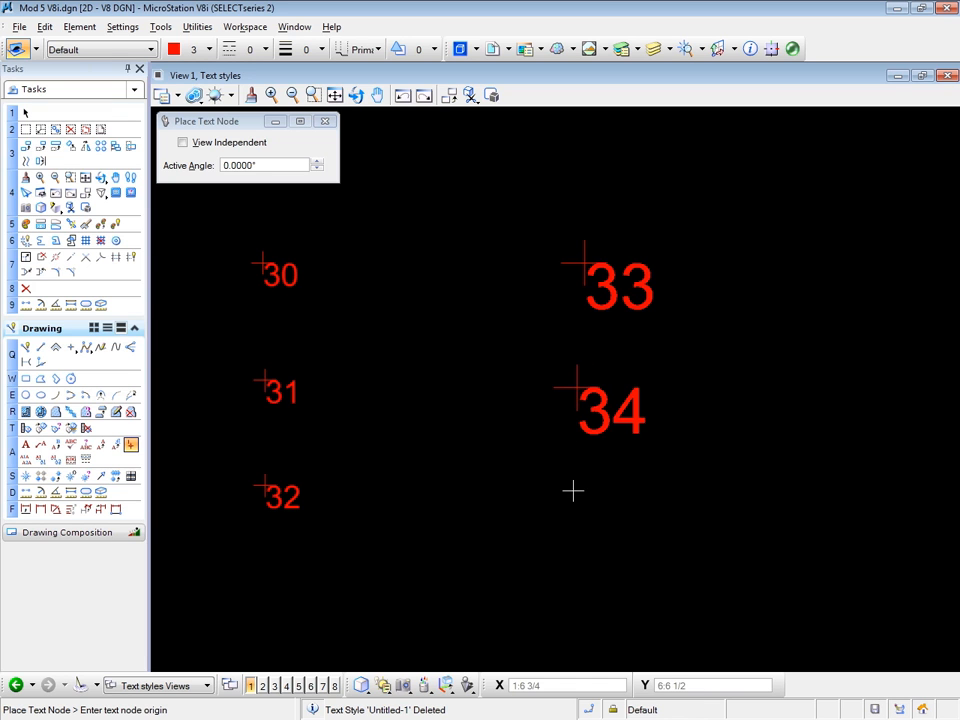
{"action": "left_click", "coordinate": [573, 495]}
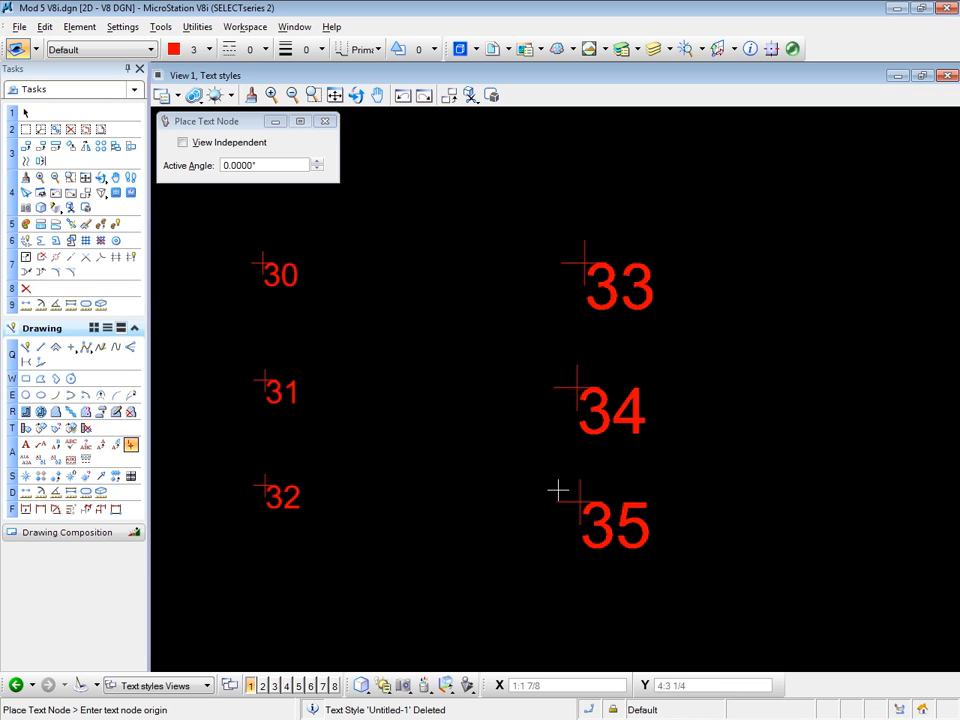
{"action": "mouse_move", "coordinate": [138, 127]}
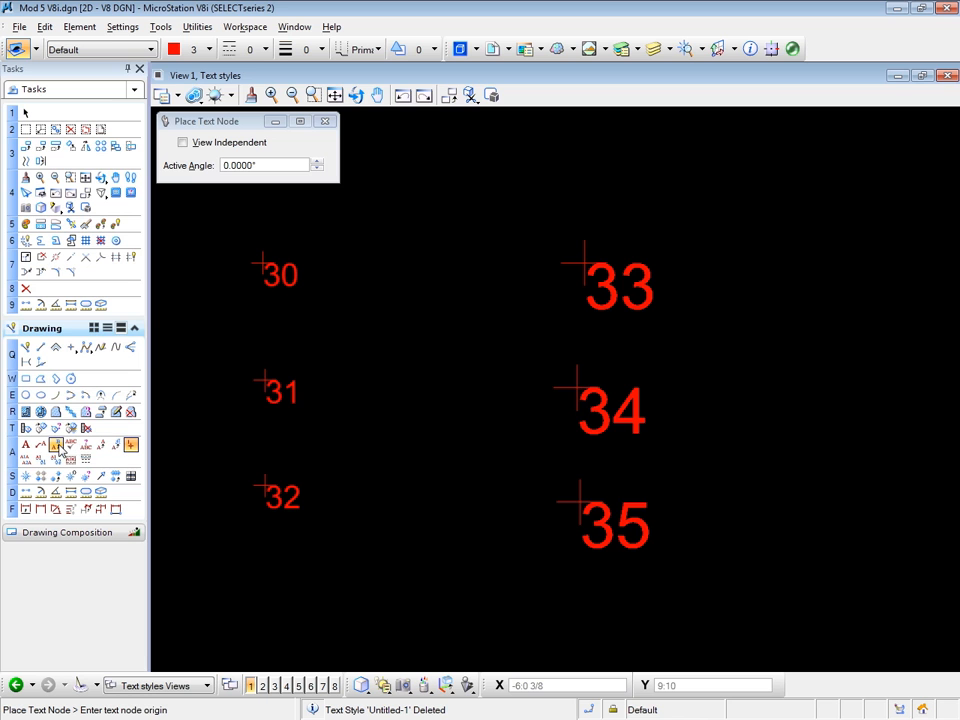
Fill the small text nodes with 'ghjdytryuk' using Edit Text, then select node 33.
{"action": "left_click", "coordinate": [56, 444]}
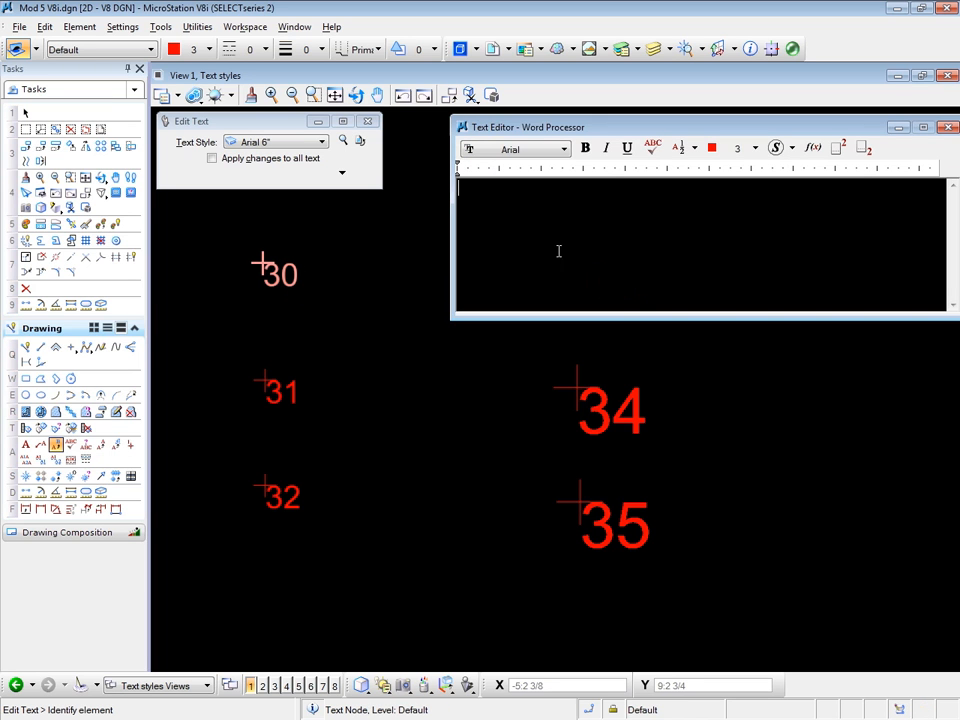
{"action": "mouse_move", "coordinate": [558, 244]}
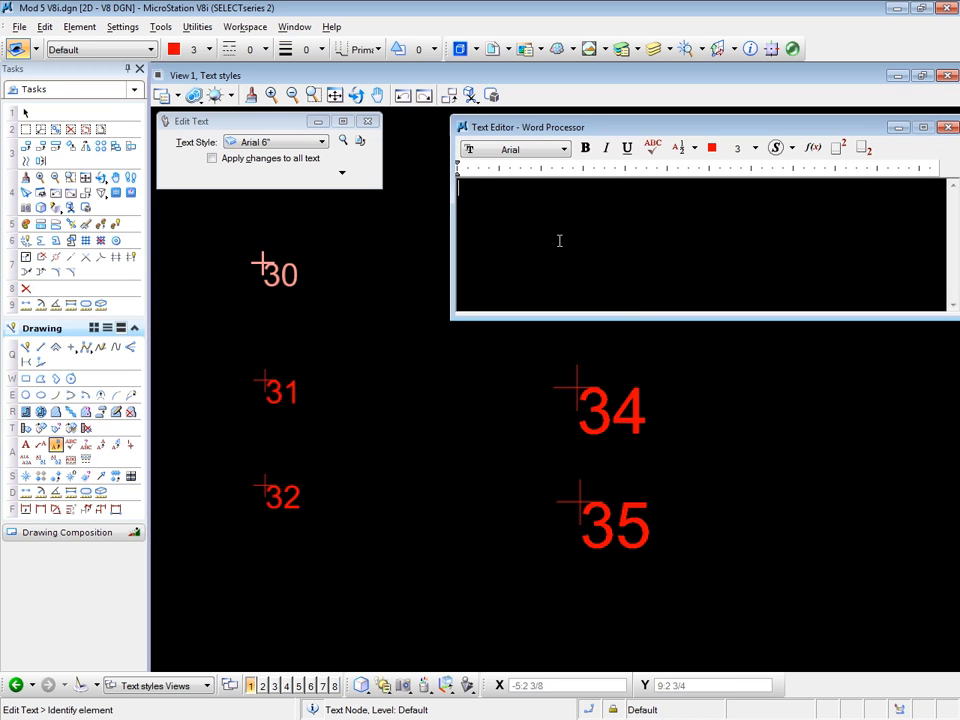
{"action": "type", "text": "ghjdytryukj"}
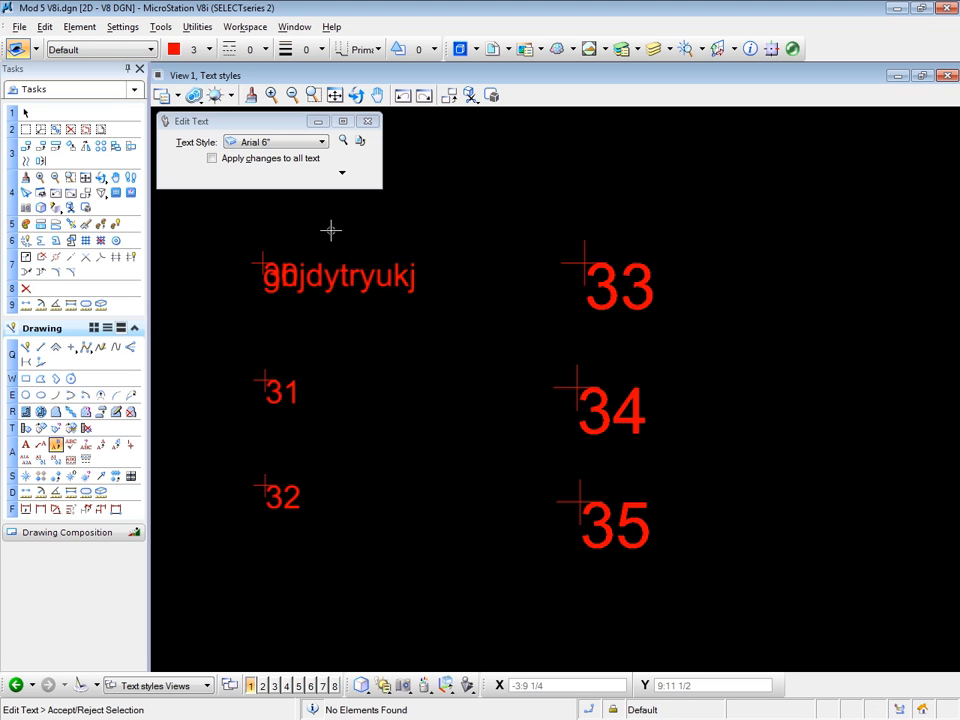
{"action": "mouse_move", "coordinate": [258, 378]}
{"action": "type", "text": "sjkfjholkfu"}
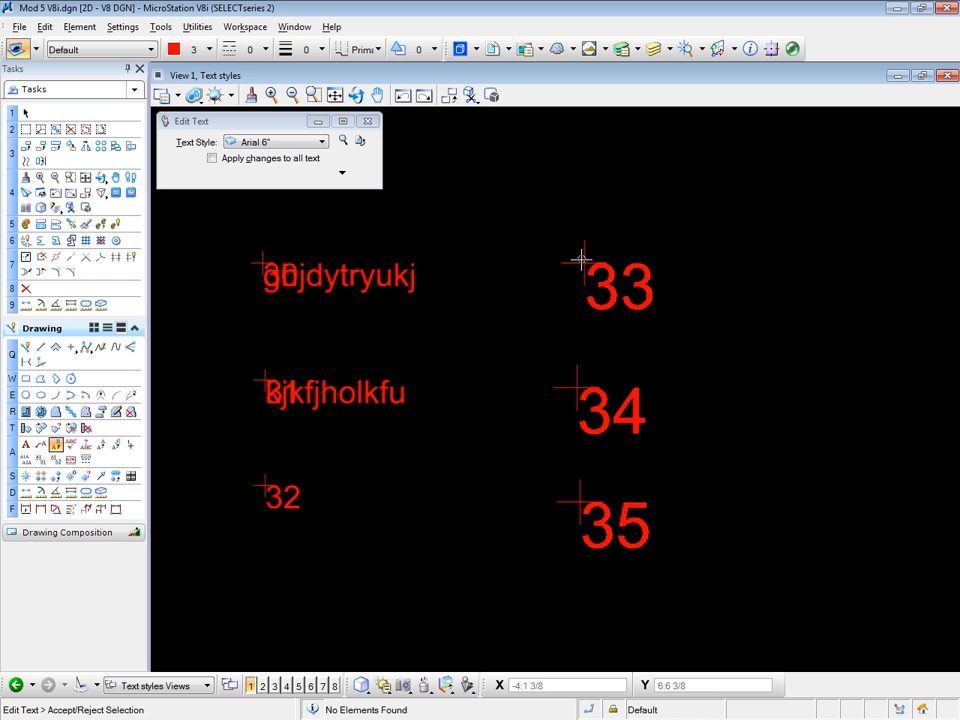
{"action": "left_click", "coordinate": [617, 287]}
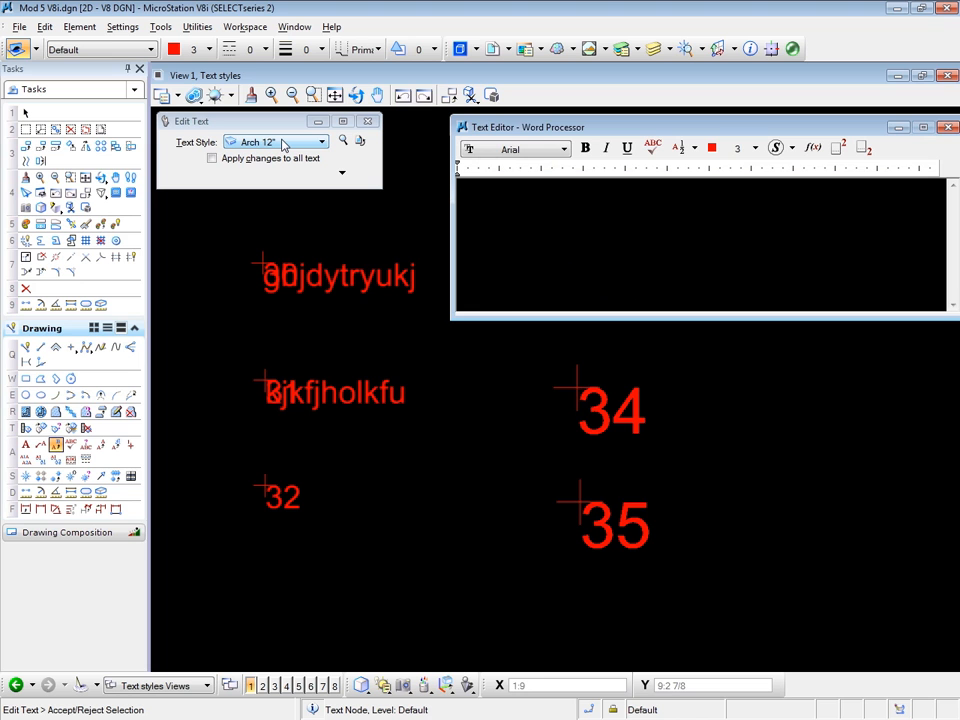
Enter 'goll.hgkujyfg' in node 33, then 'fhgdxfkfg' and 'styewryy' in node 34.
{"action": "type", "text": "goll.hgkujyfgu"}
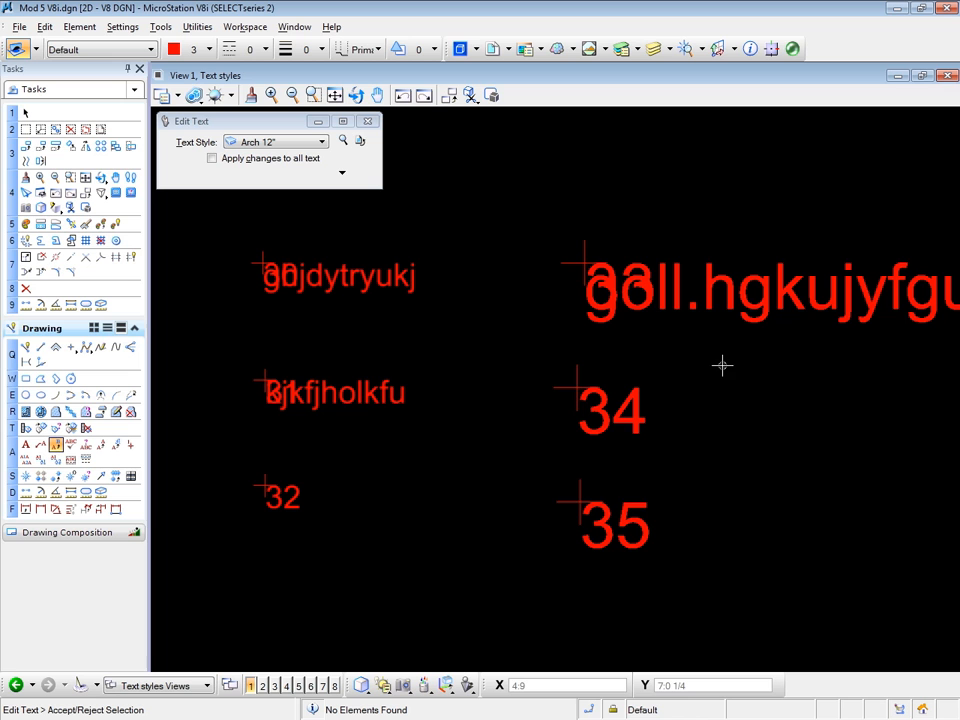
{"action": "mouse_move", "coordinate": [698, 352]}
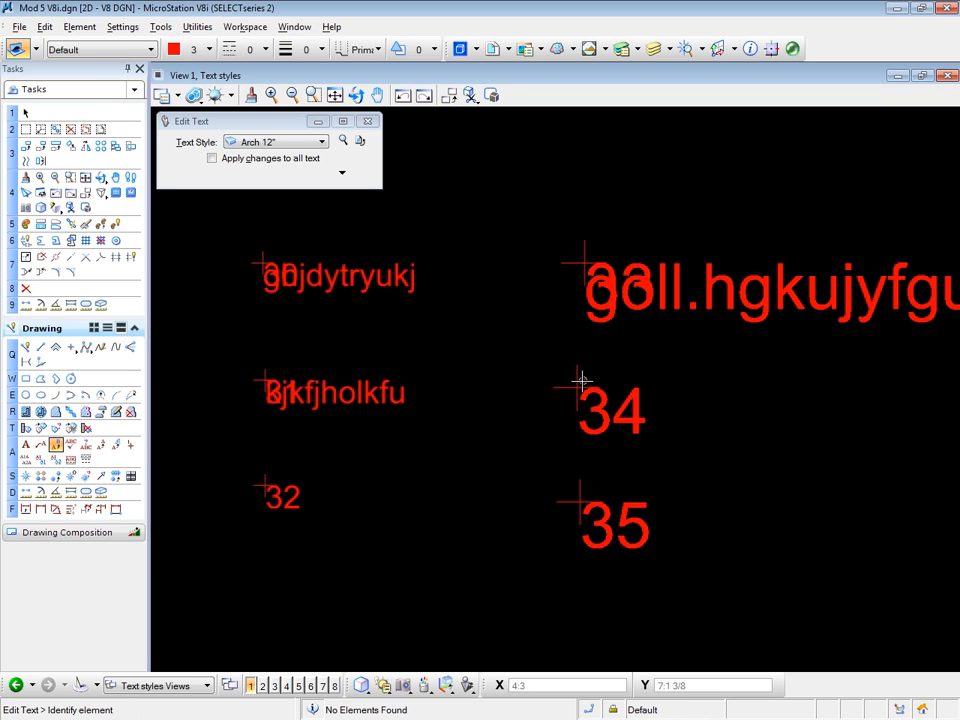
{"action": "left_click", "coordinate": [610, 405]}
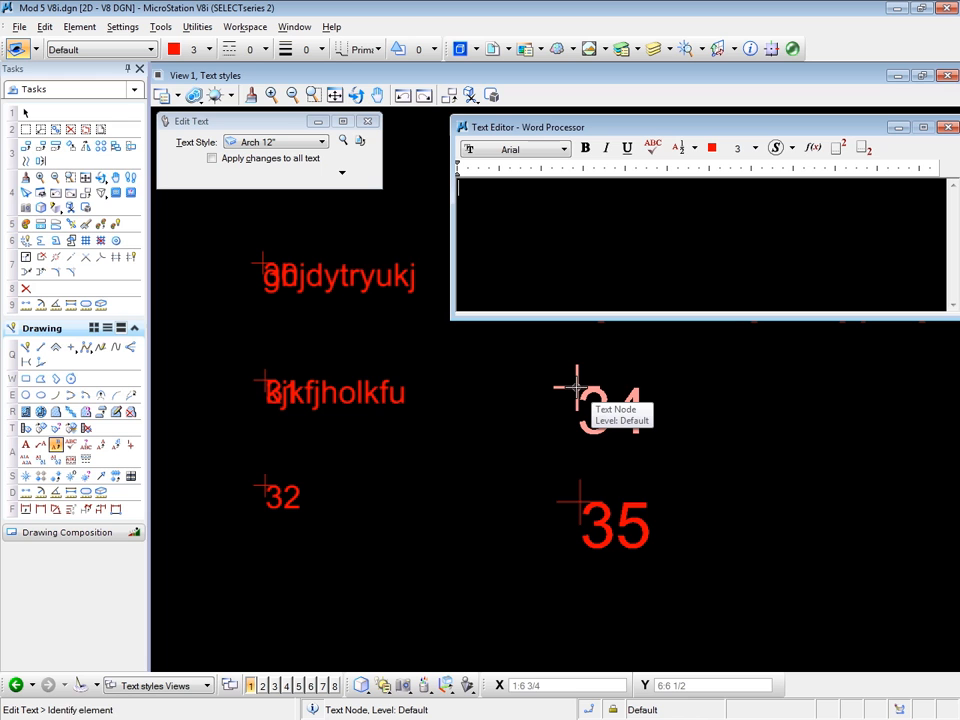
{"action": "type", "text": "fhgdxfkfgj"}
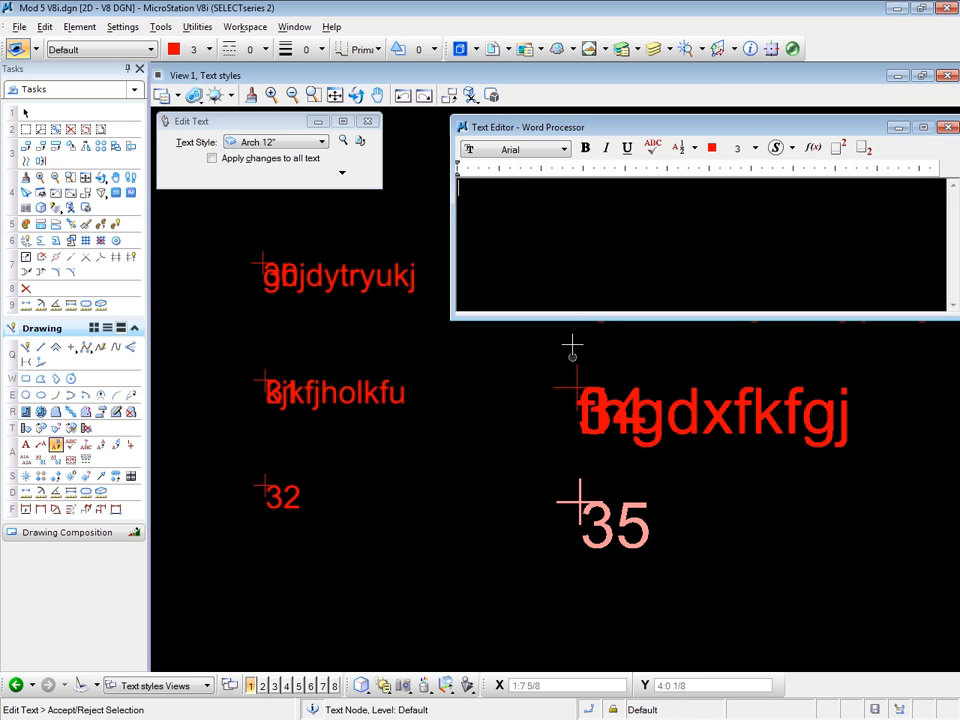
{"action": "type", "text": "styewryy"}
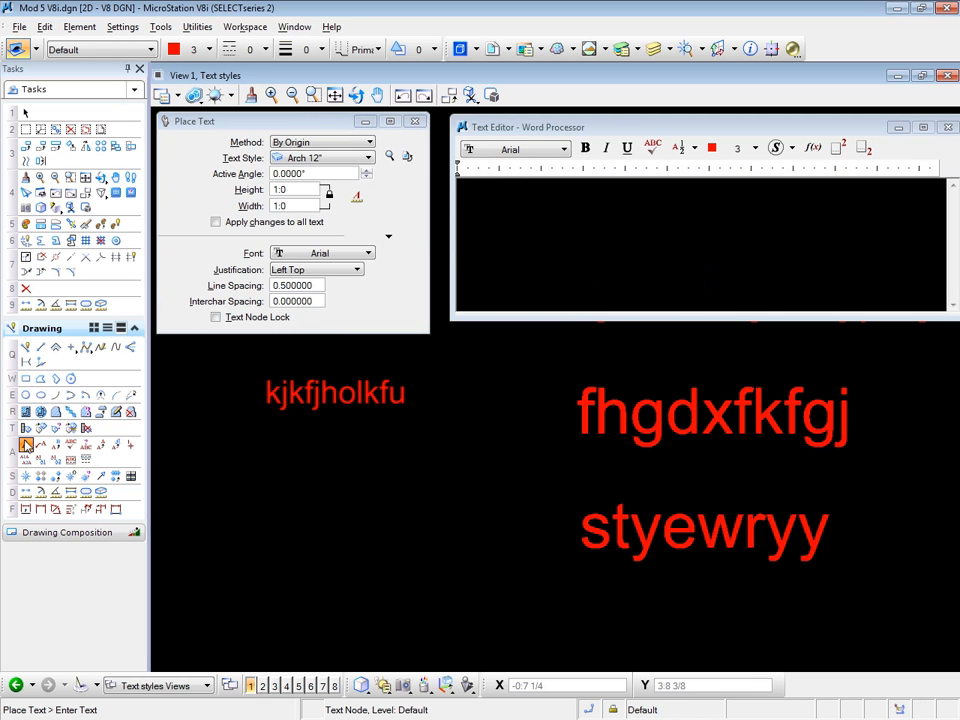
{"action": "left_click", "coordinate": [216, 317]}
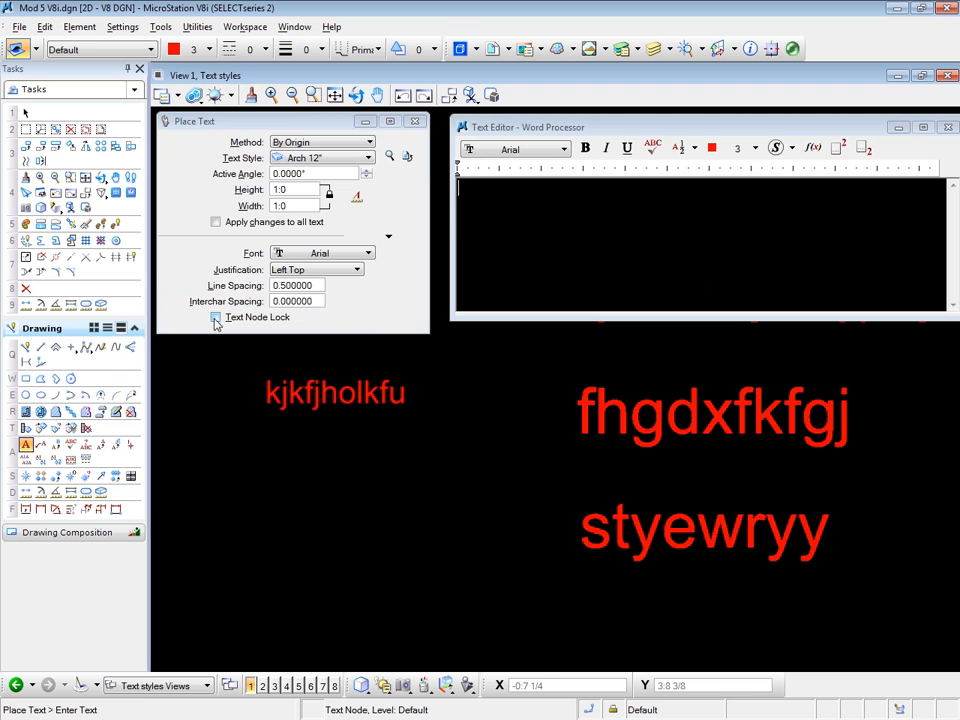
{"action": "left_click", "coordinate": [216, 317]}
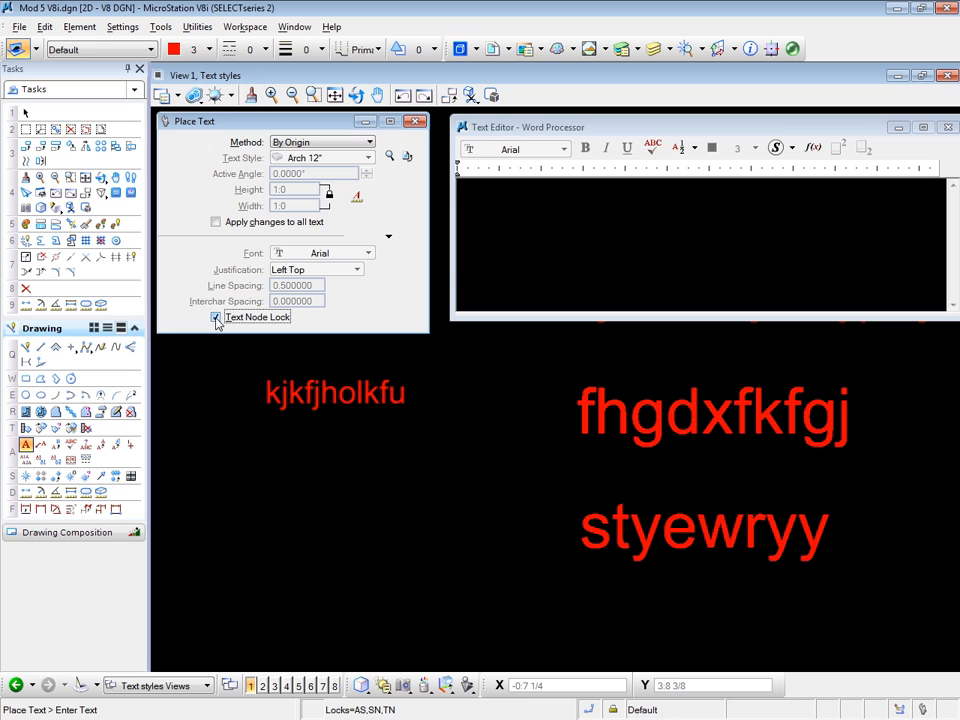
{"action": "left_click", "coordinate": [216, 317]}
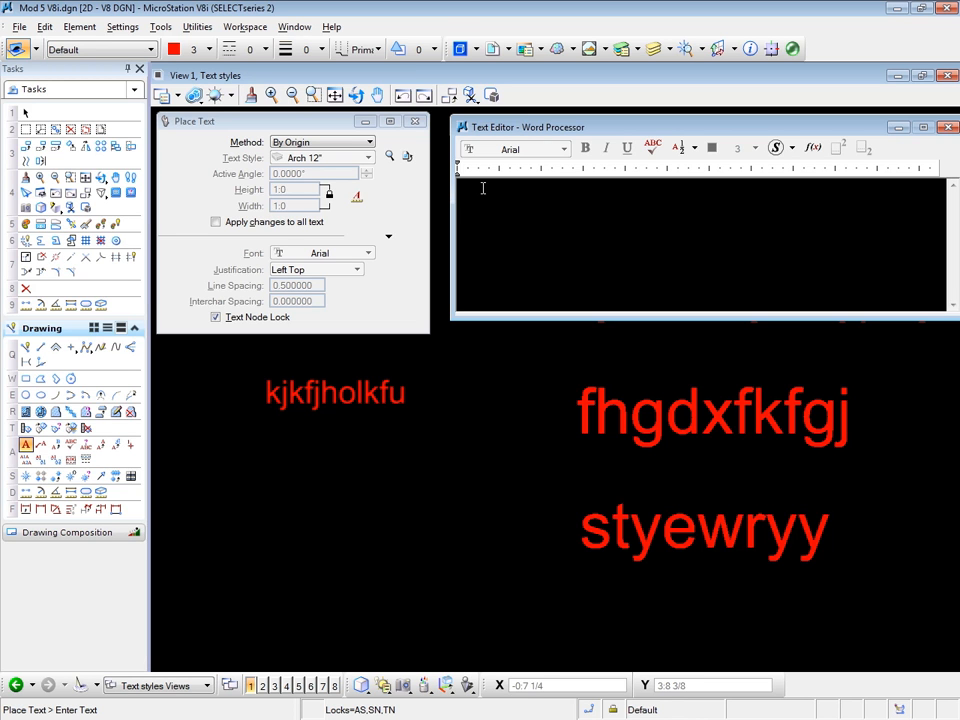
{"action": "left_click", "coordinate": [215, 317]}
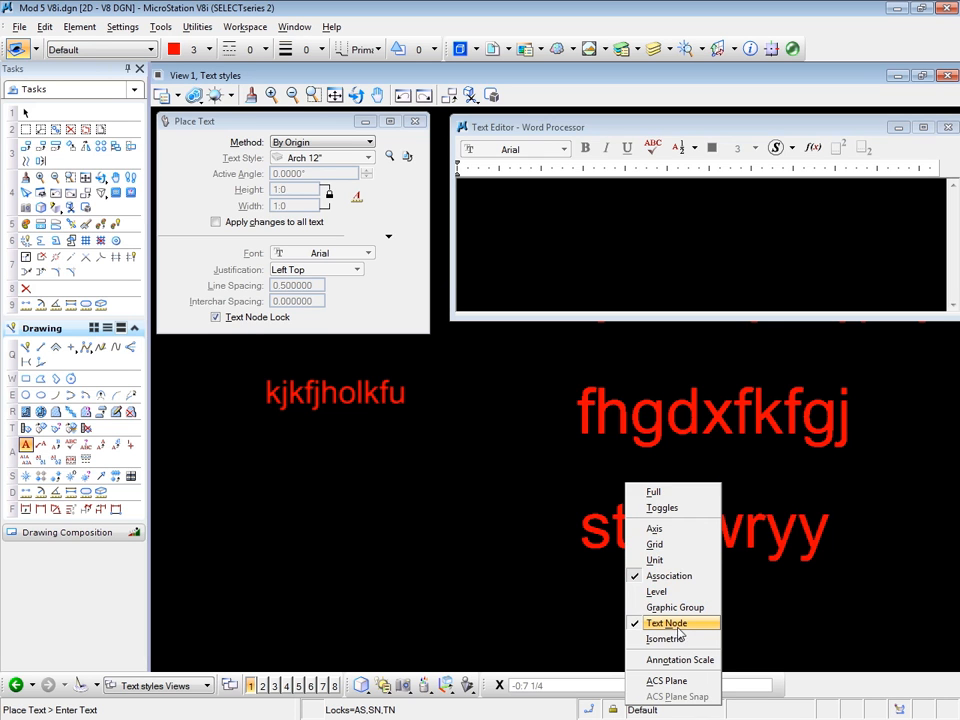
{"action": "left_click", "coordinate": [667, 623]}
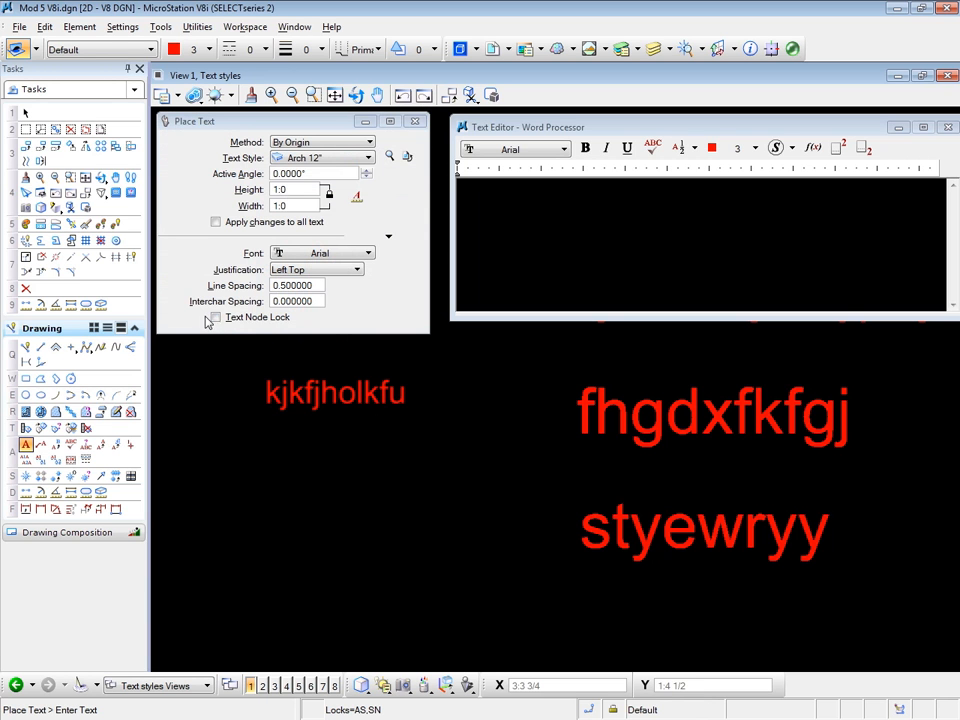
{"action": "mouse_move", "coordinate": [333, 498]}
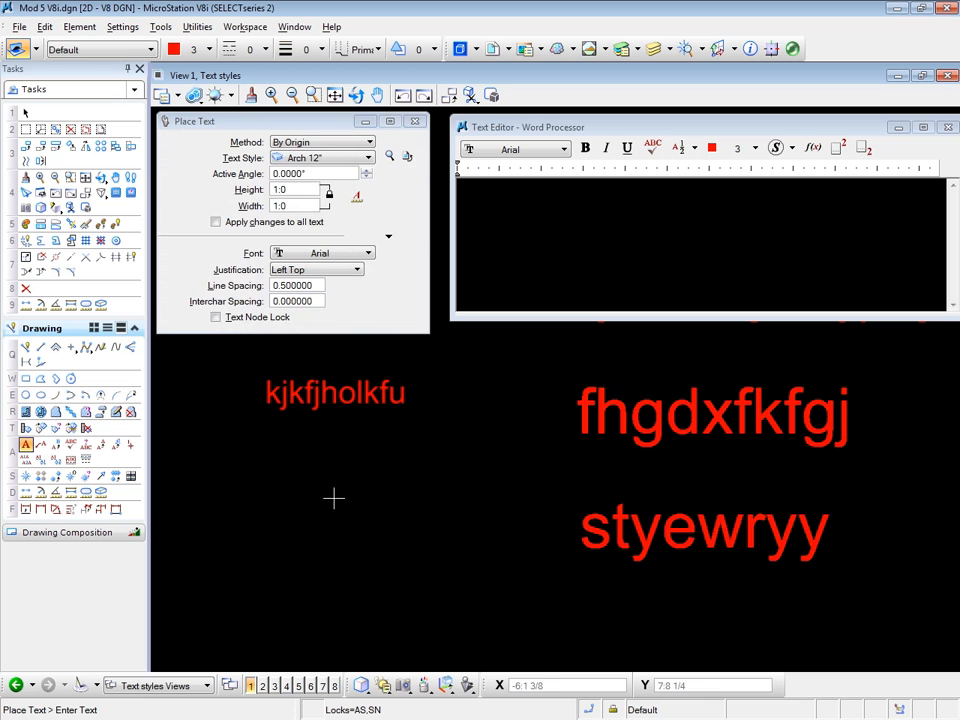
{"action": "mouse_move", "coordinate": [333, 498]}
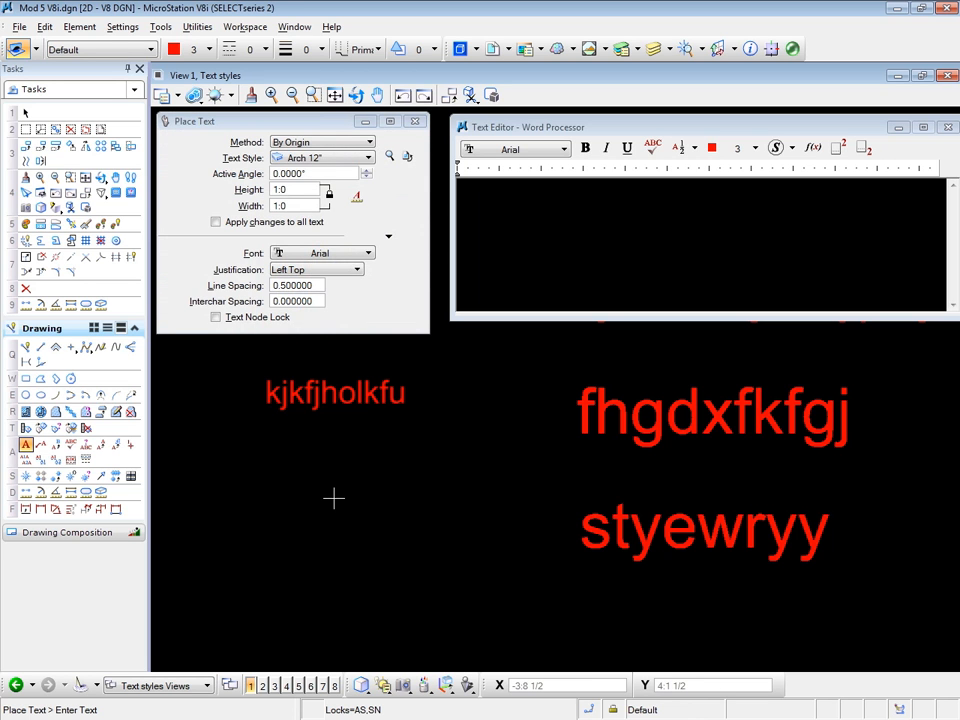